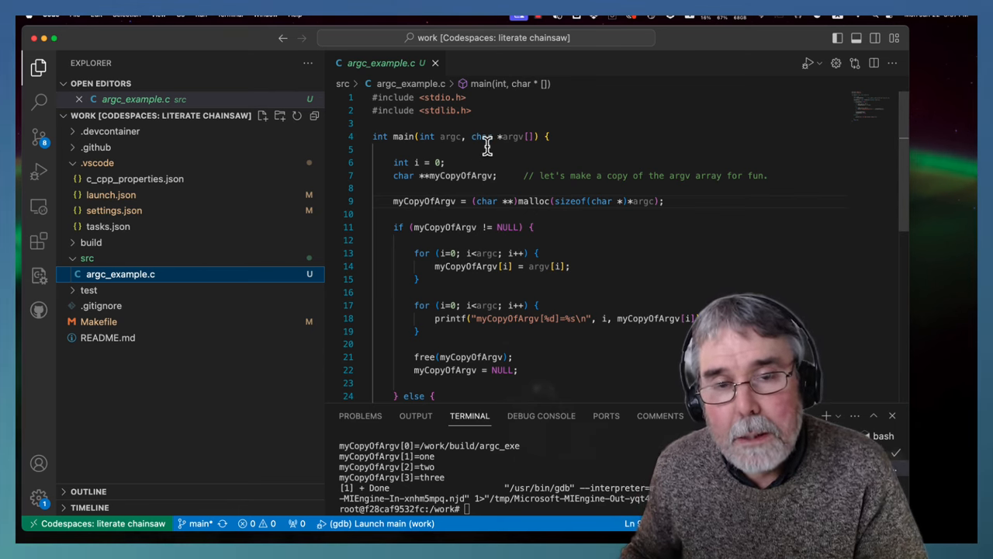
mouse_move(495, 143)
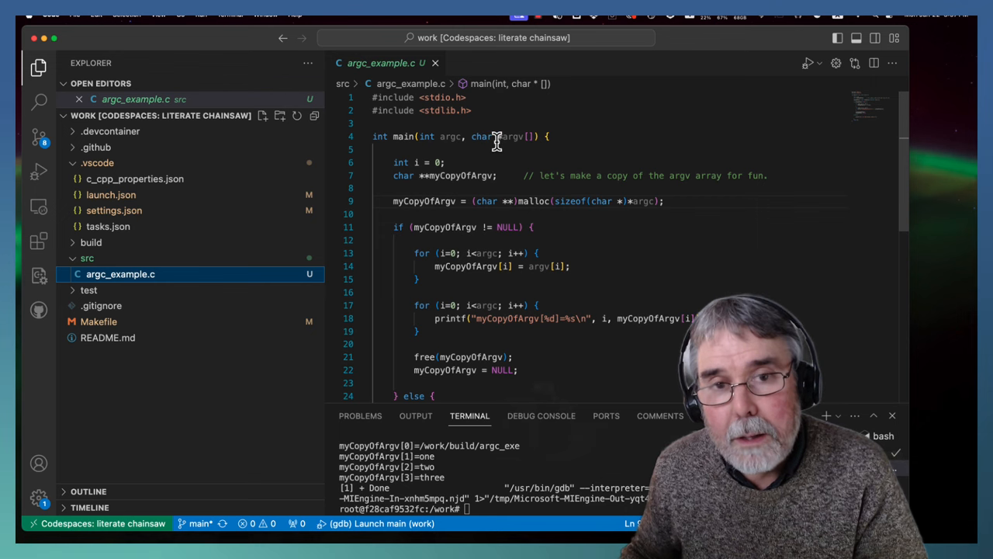
mouse_move(527, 143)
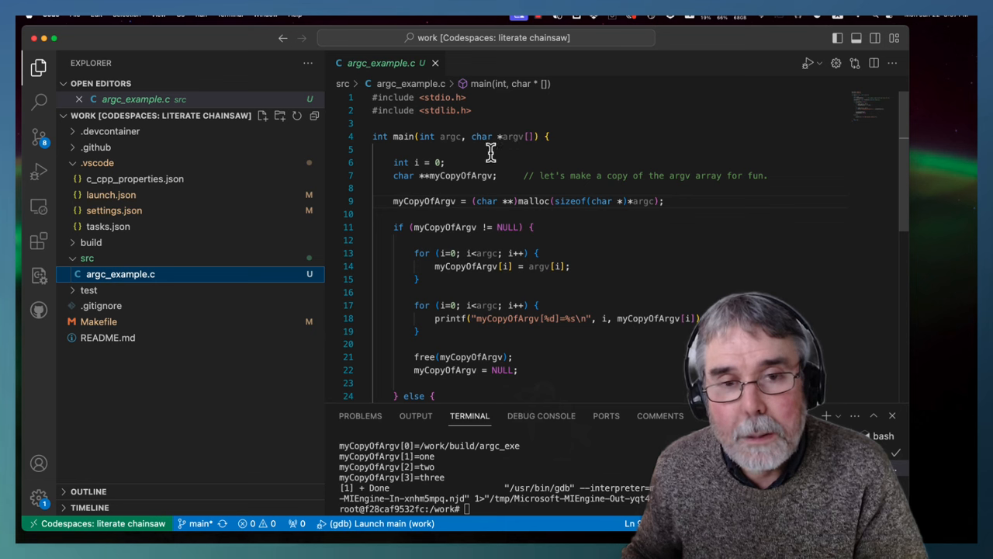
mouse_move(484, 152)
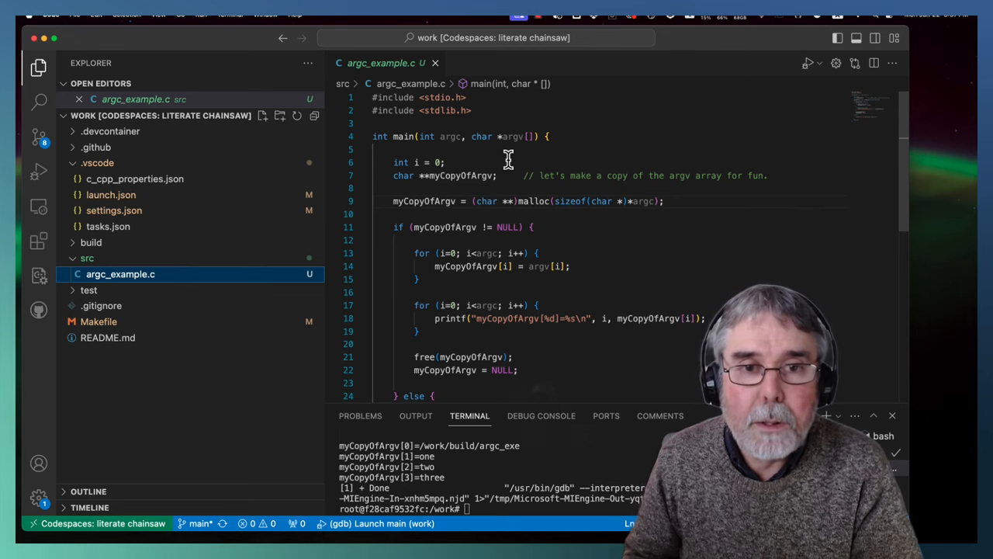
mouse_move(487, 162)
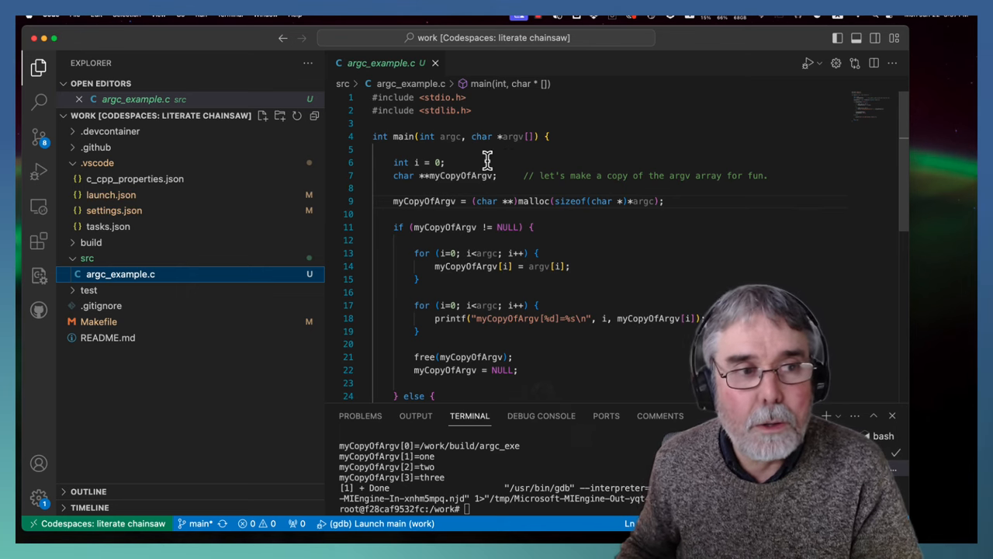
Show launch.json's gdb configuration targeting argc_exe with arguments one, two, three.
click(39, 69)
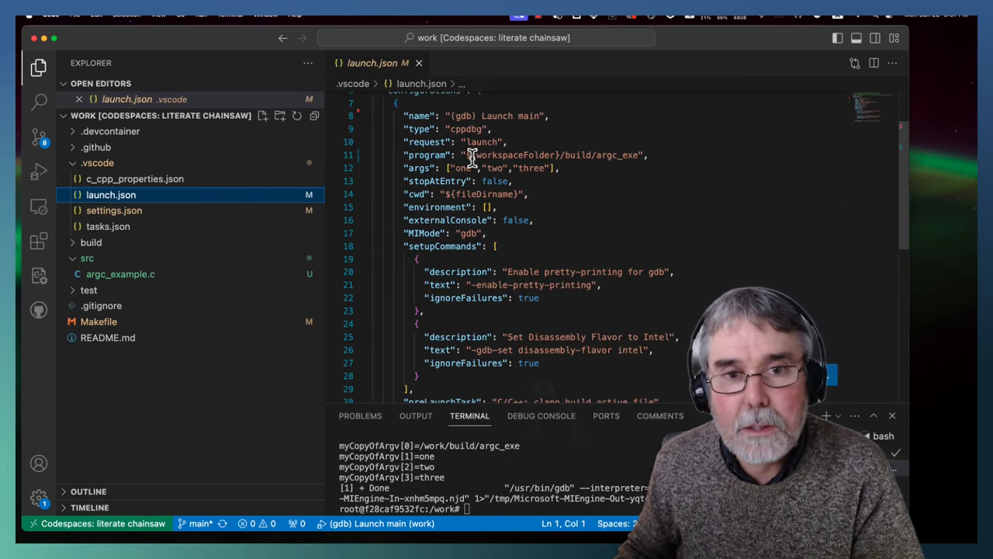
mouse_move(551, 155)
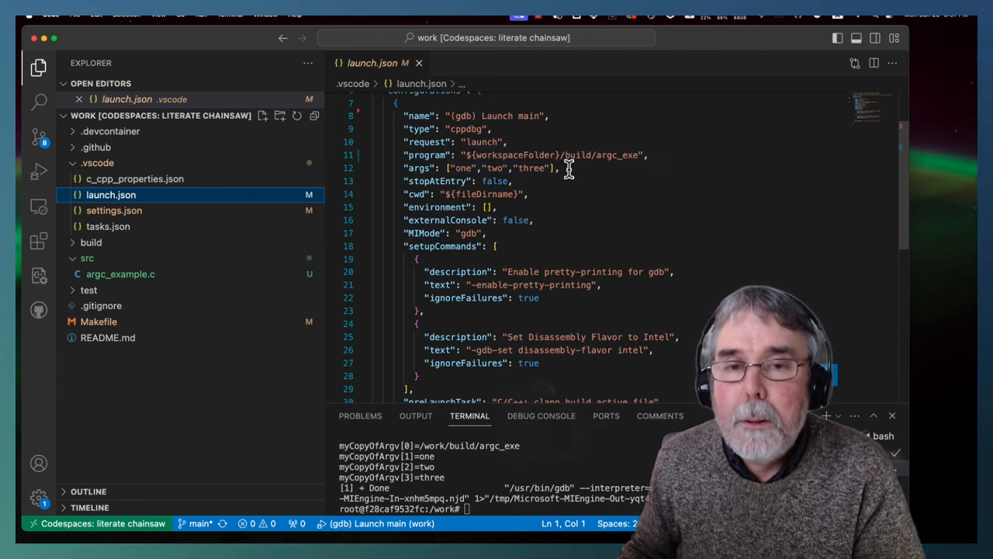
mouse_move(489, 155)
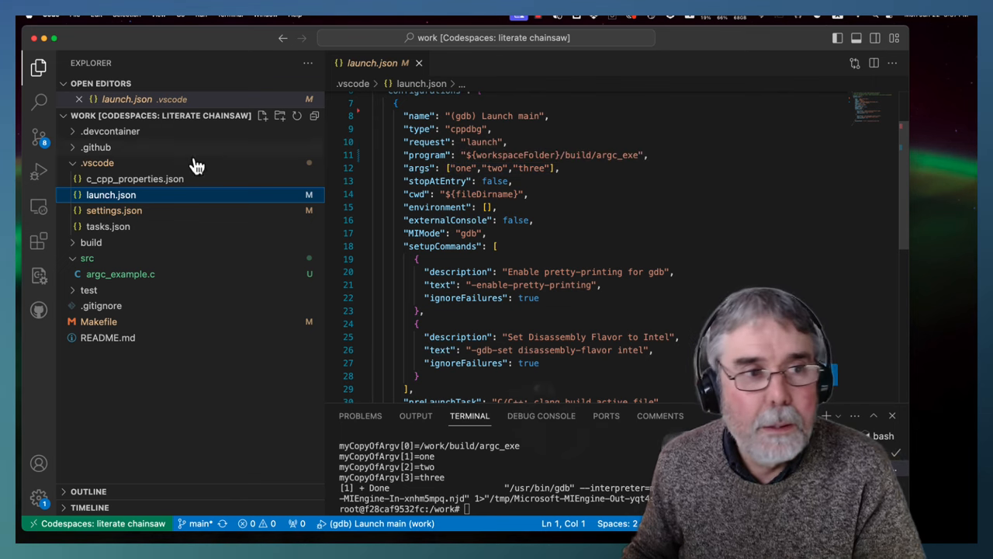
Add a breakpoint on line 7 of argc_example.c and return to the Run and Debug view.
click(37, 171)
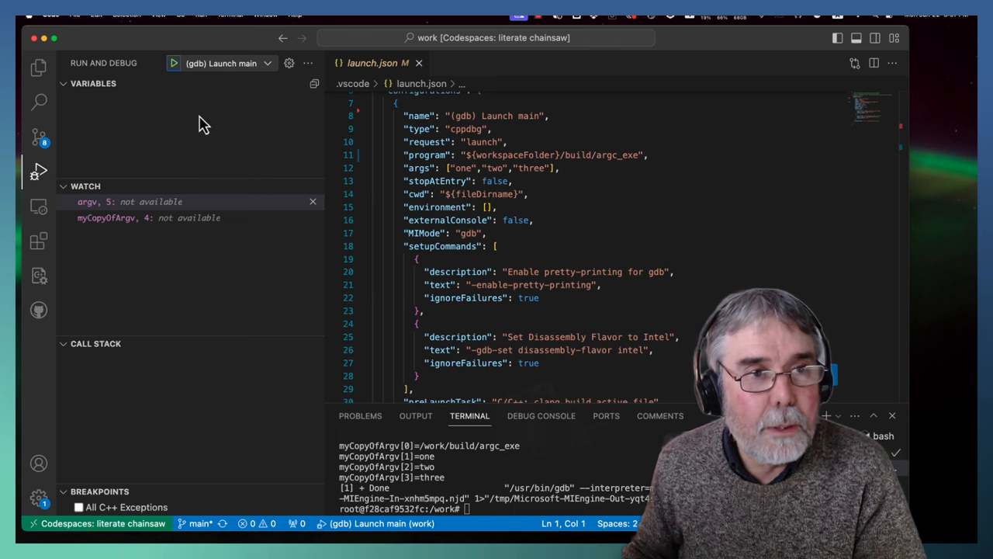
click(174, 62)
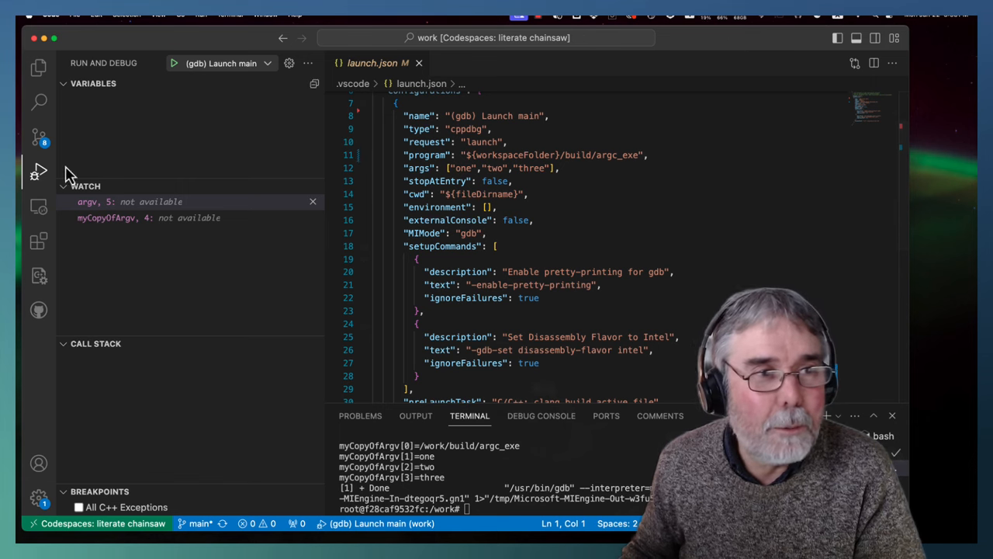
click(39, 68)
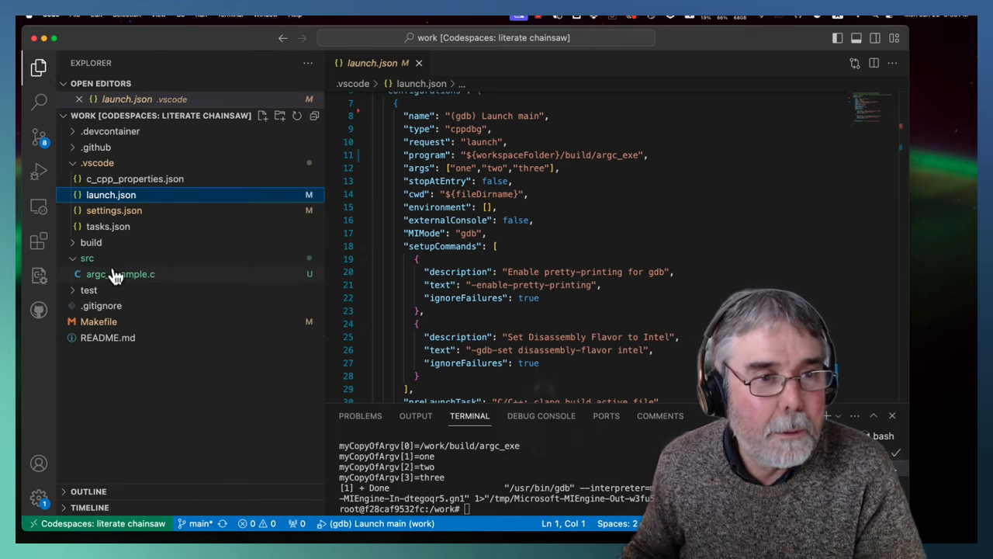
click(119, 273)
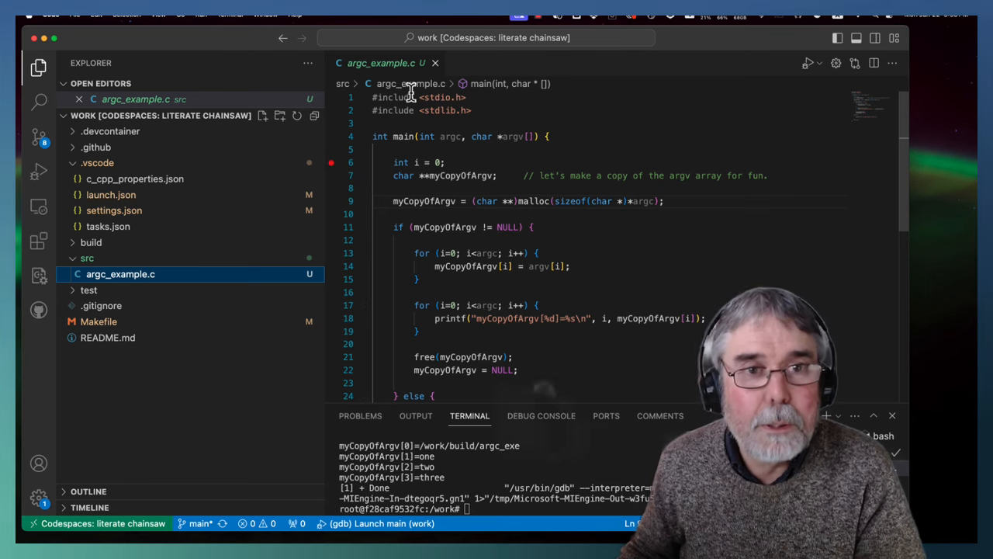
click(39, 171)
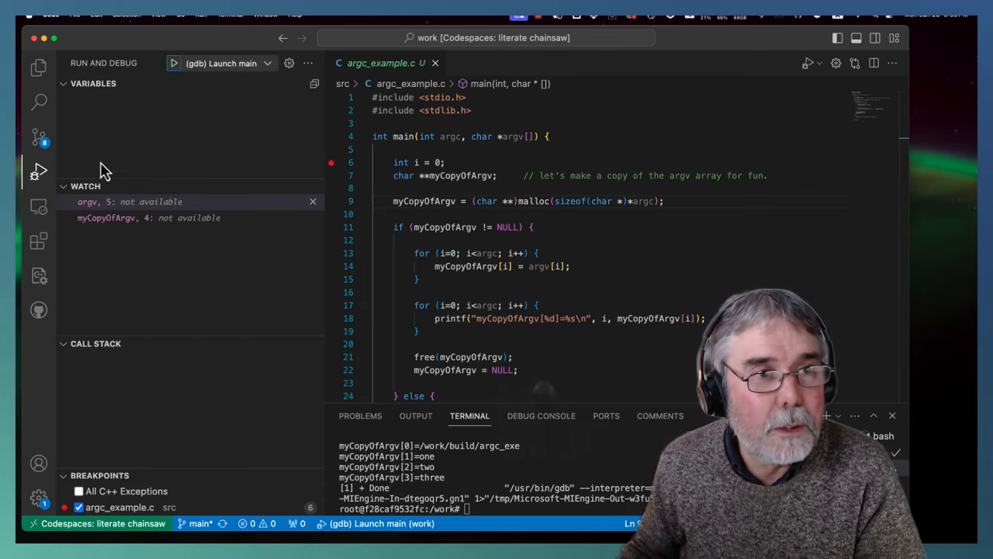
click(174, 62)
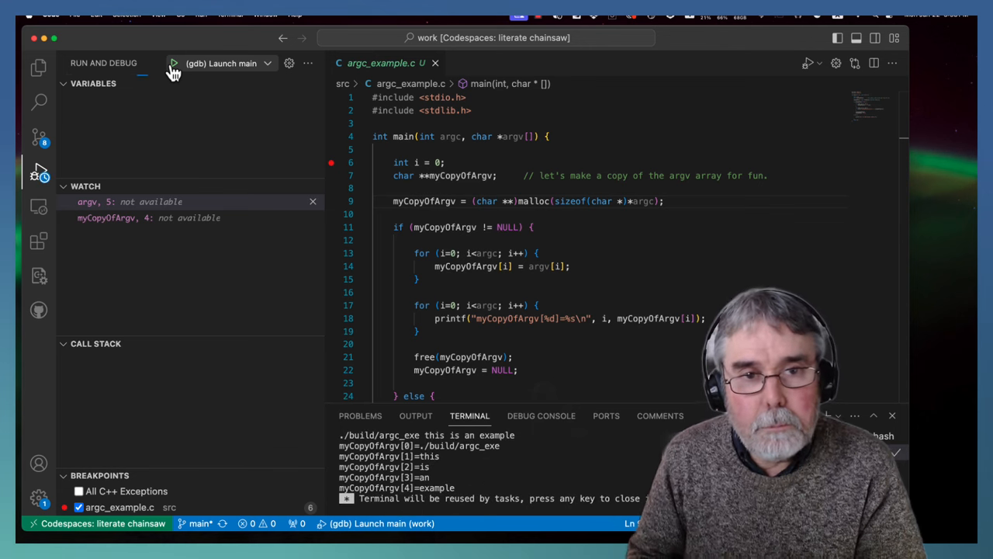
Launch the gdb session and step past the malloc so execution waits at the myCopyOfArgv NULL check.
click(174, 62)
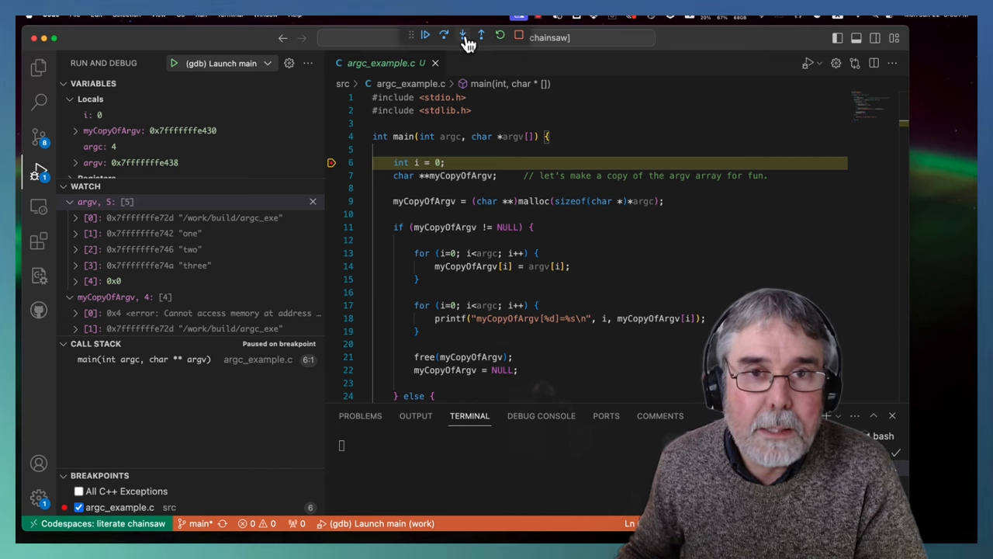
click(444, 38)
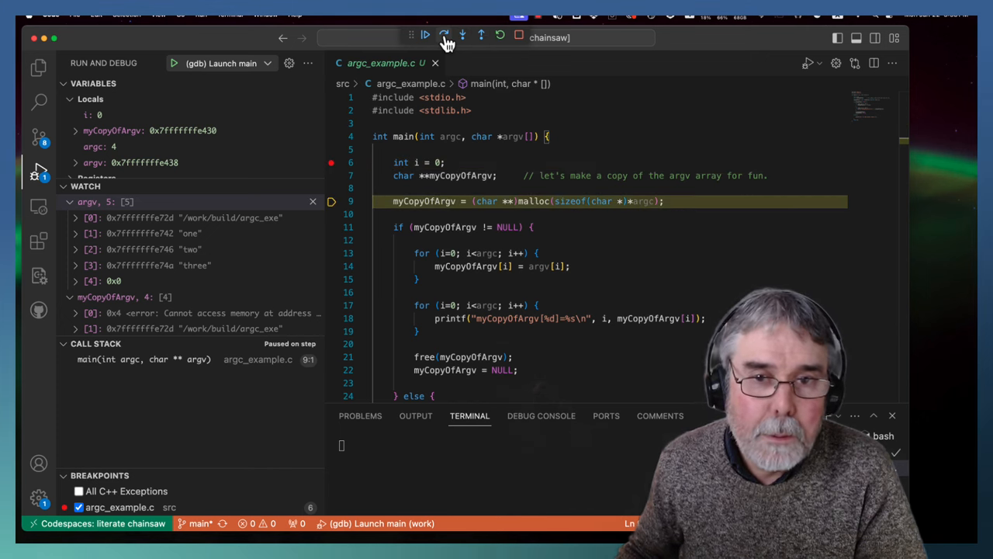
click(444, 38)
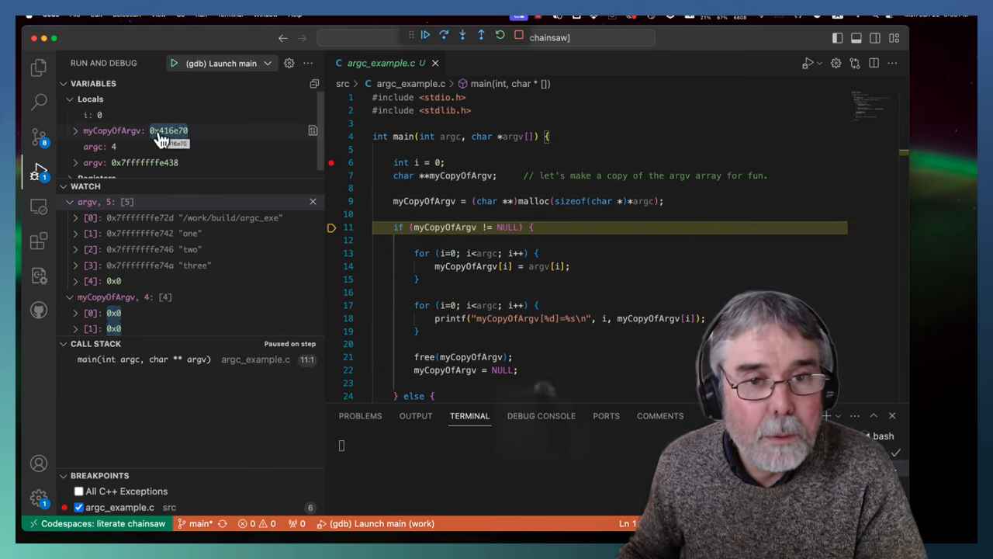
mouse_move(349, 163)
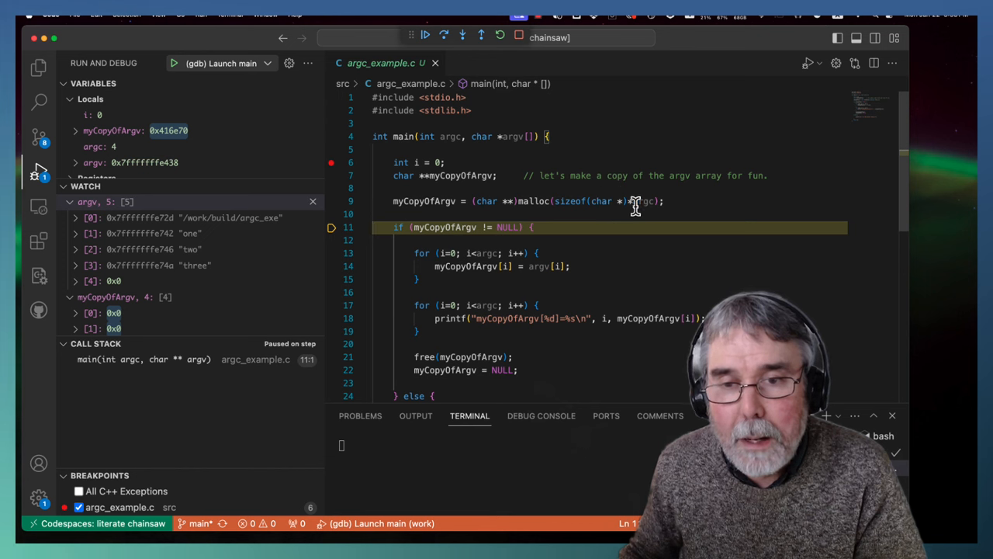
mouse_move(588, 201)
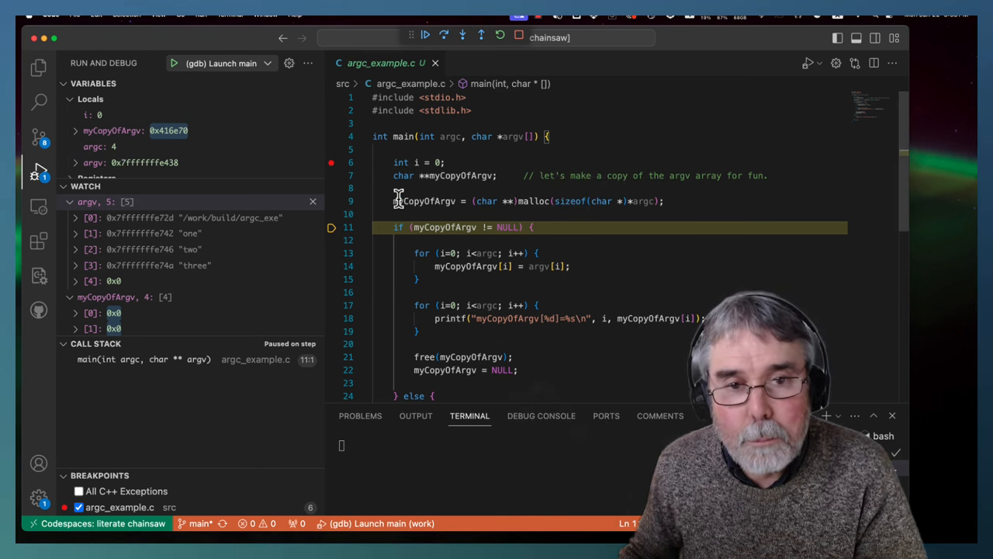
mouse_move(465, 247)
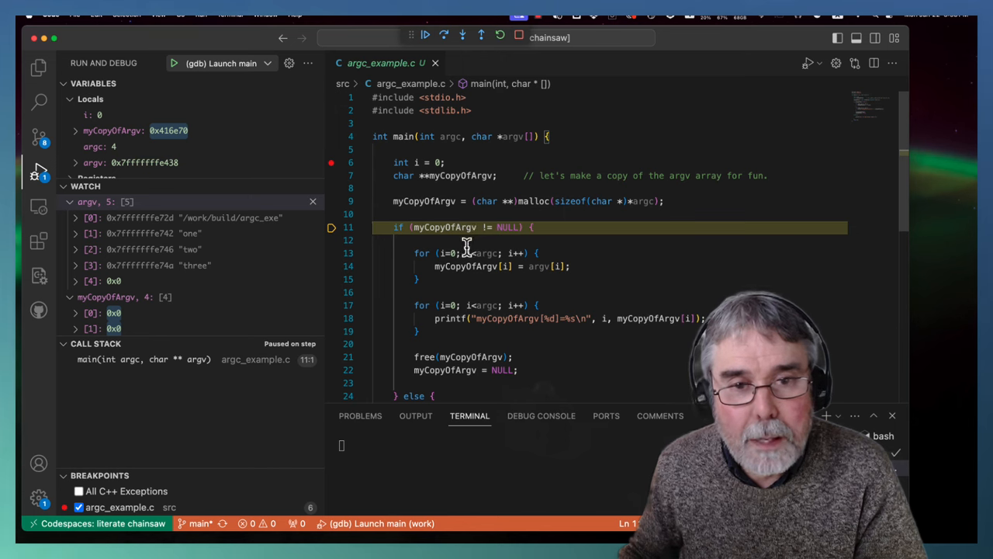
Step through the copy loop until myCopyOfArgv holds the program path, one, two and three.
click(444, 38)
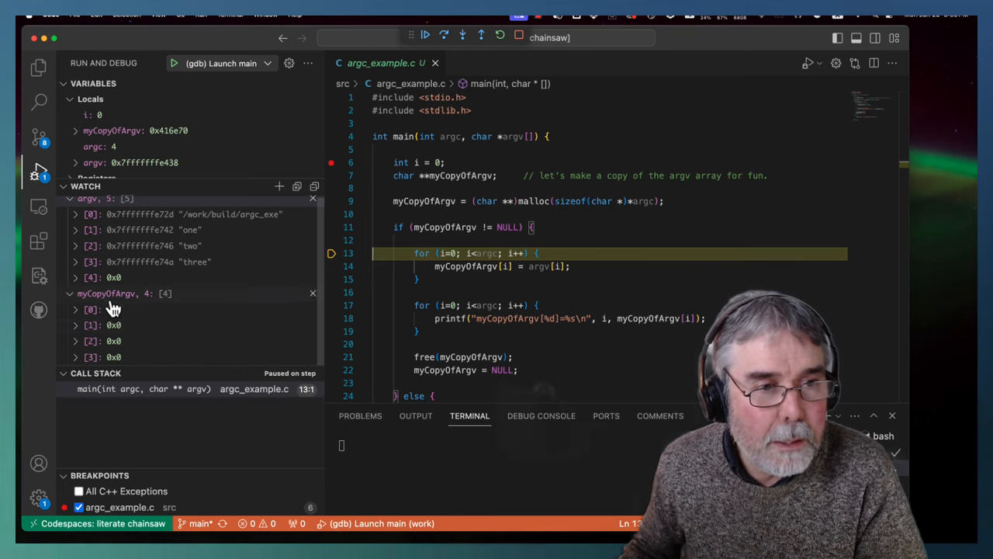
mouse_move(155, 230)
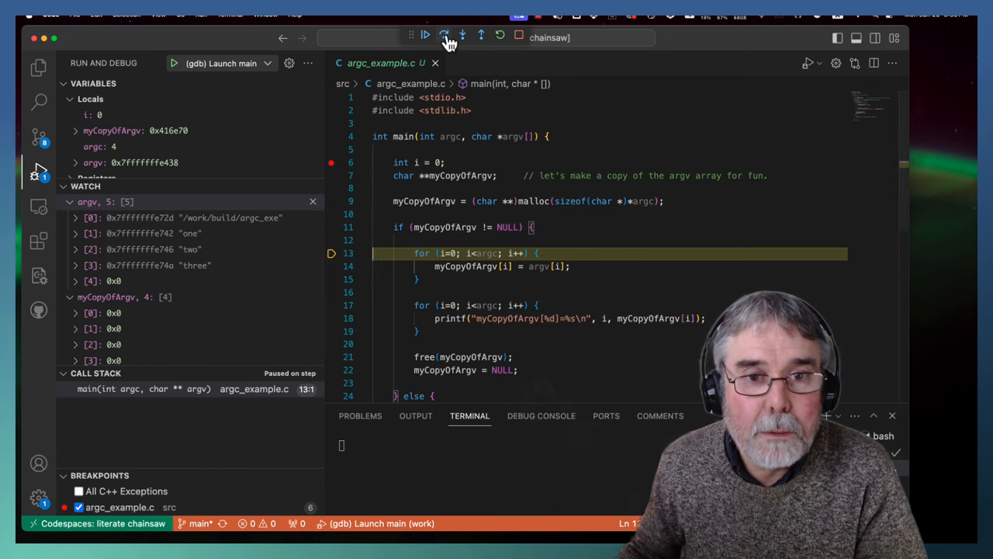
click(444, 38)
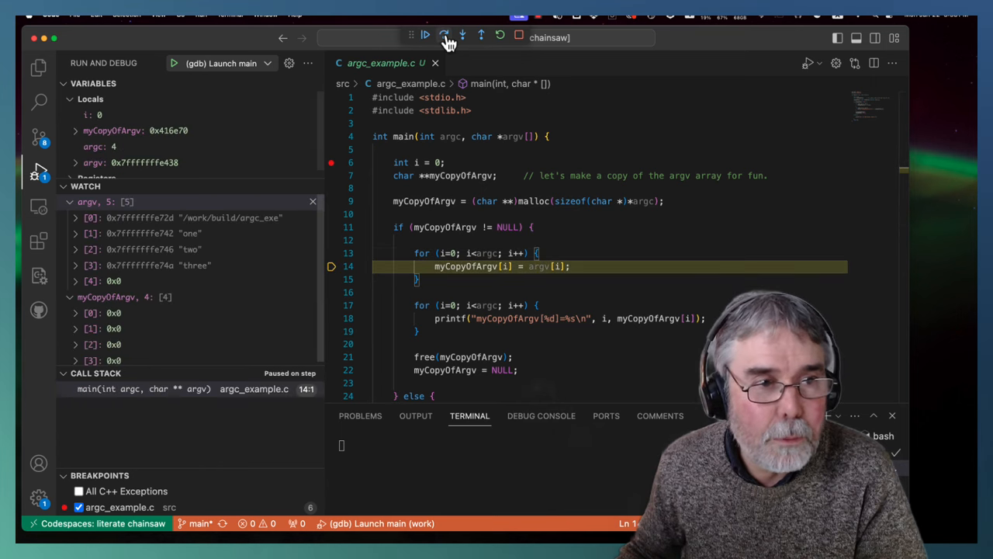
click(443, 38)
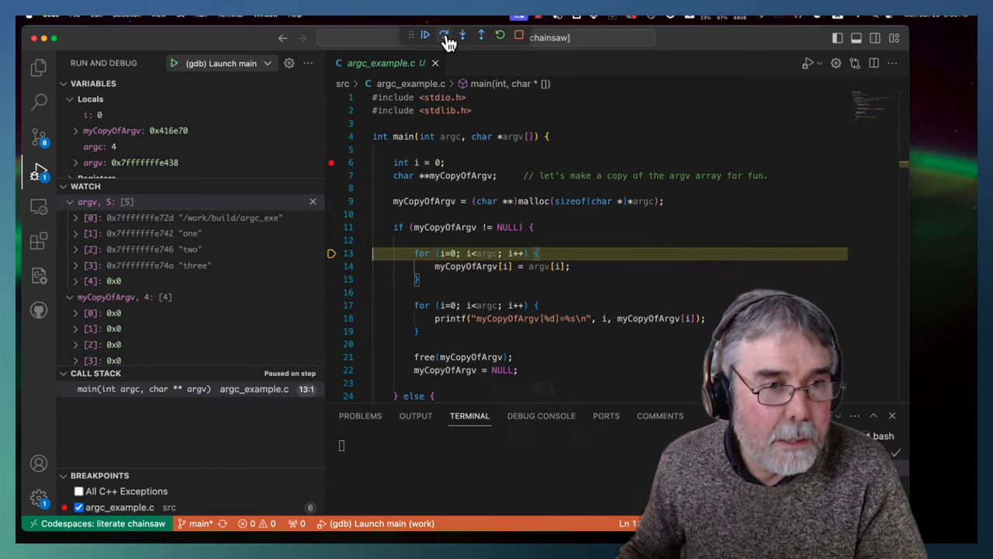
click(444, 37)
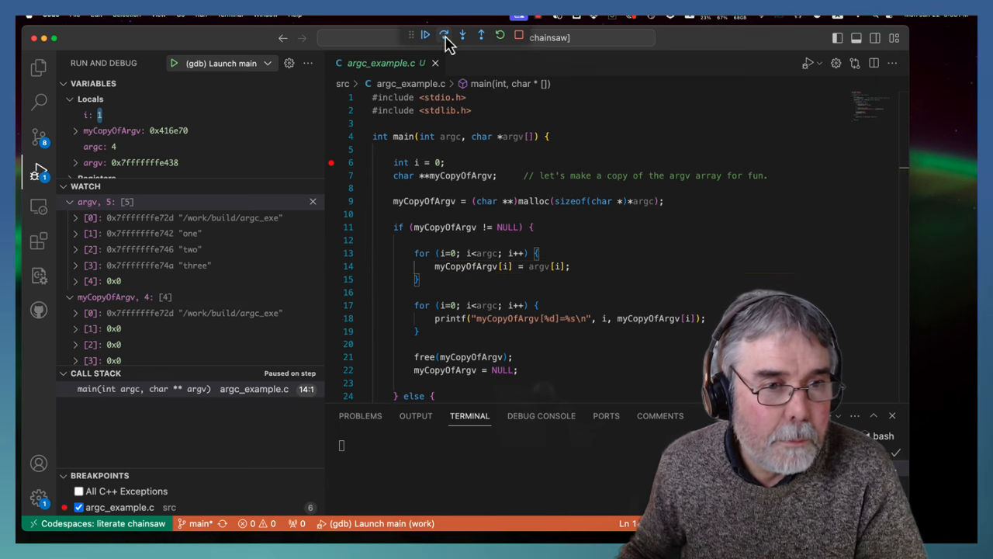
click(444, 37)
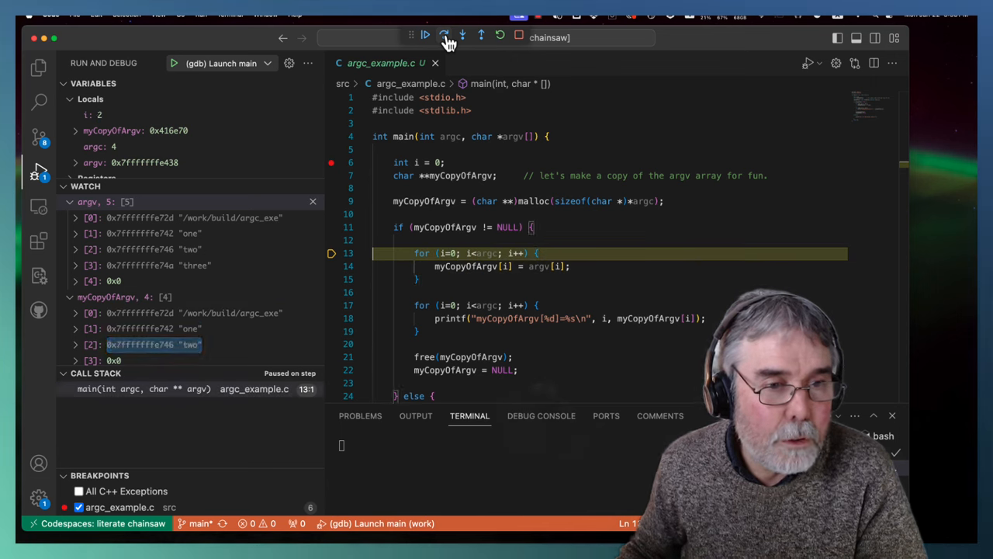
click(443, 37)
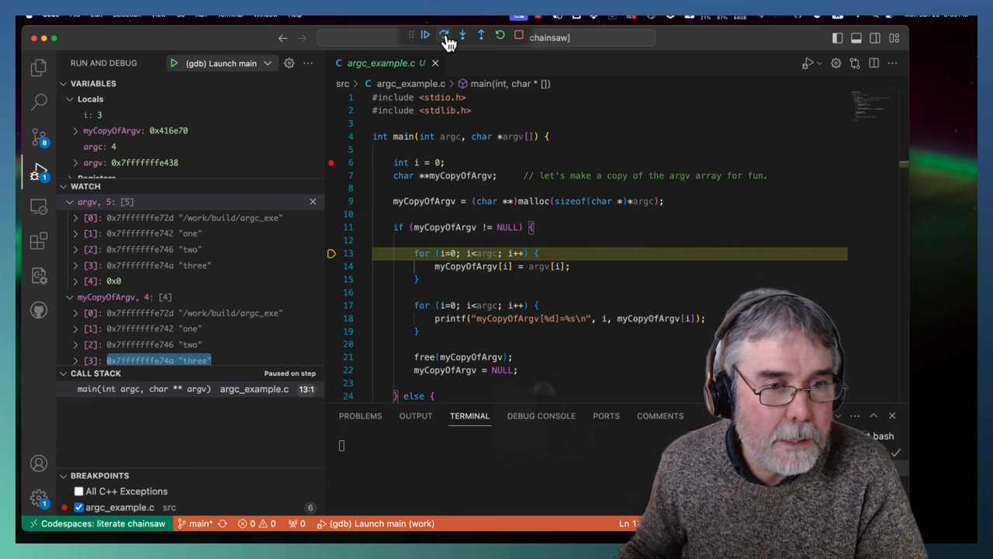
click(444, 37)
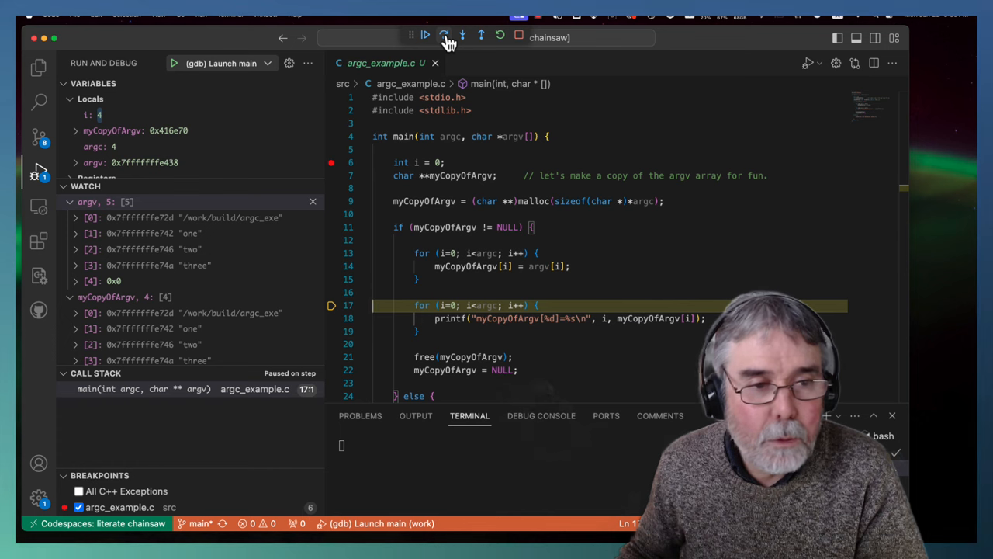
Step through the printf loop so all four myCopyOfArgv lines reach the terminal, then let the program finish.
click(443, 37)
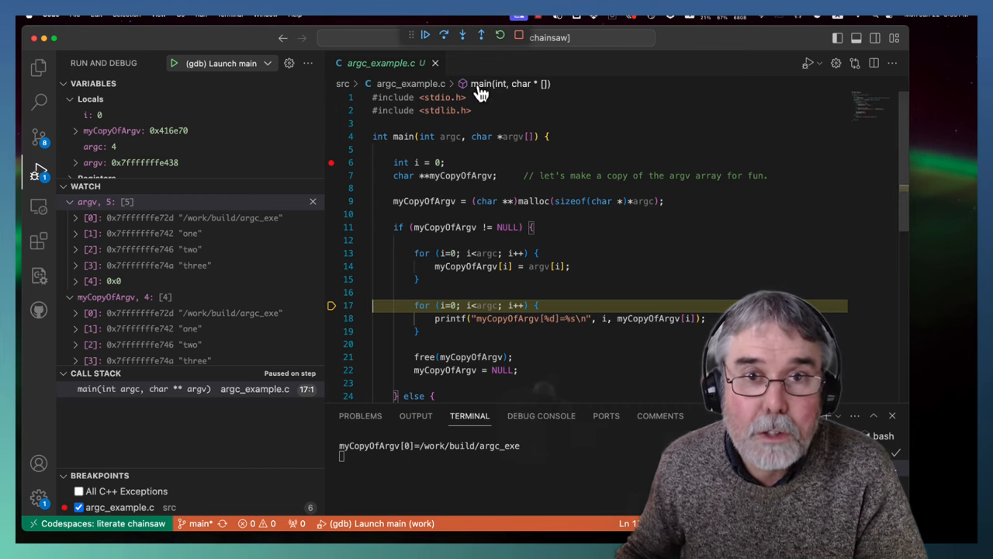
click(443, 37)
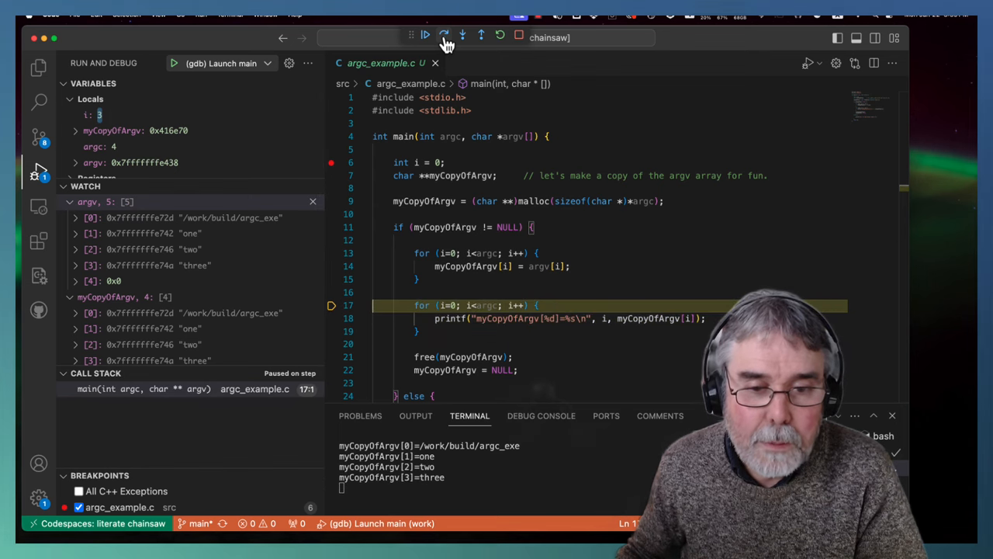
click(444, 37)
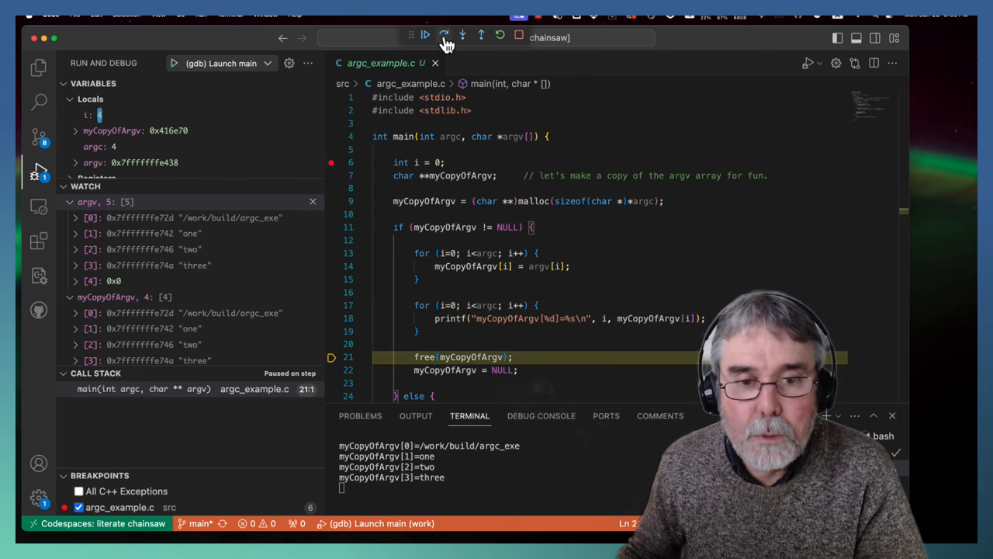
click(443, 37)
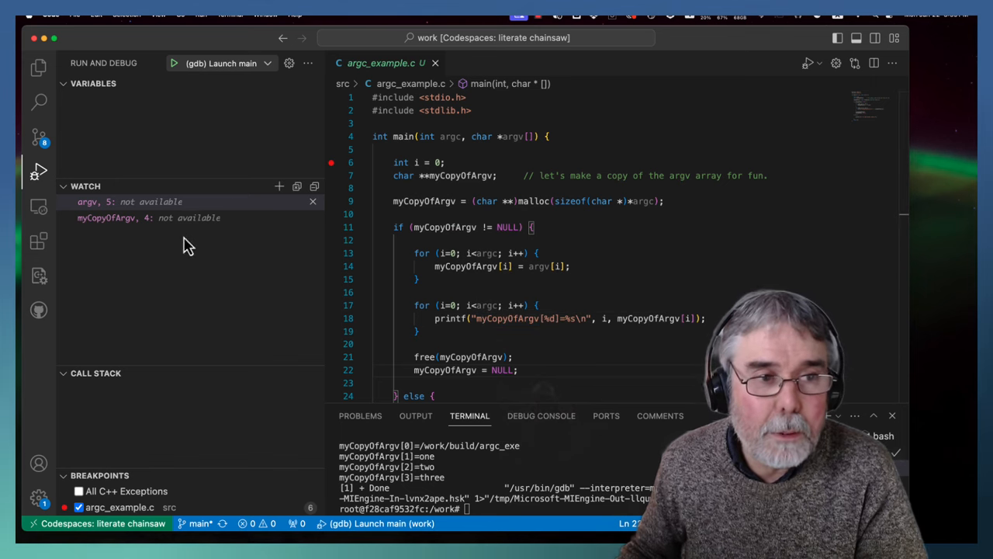
mouse_move(186, 140)
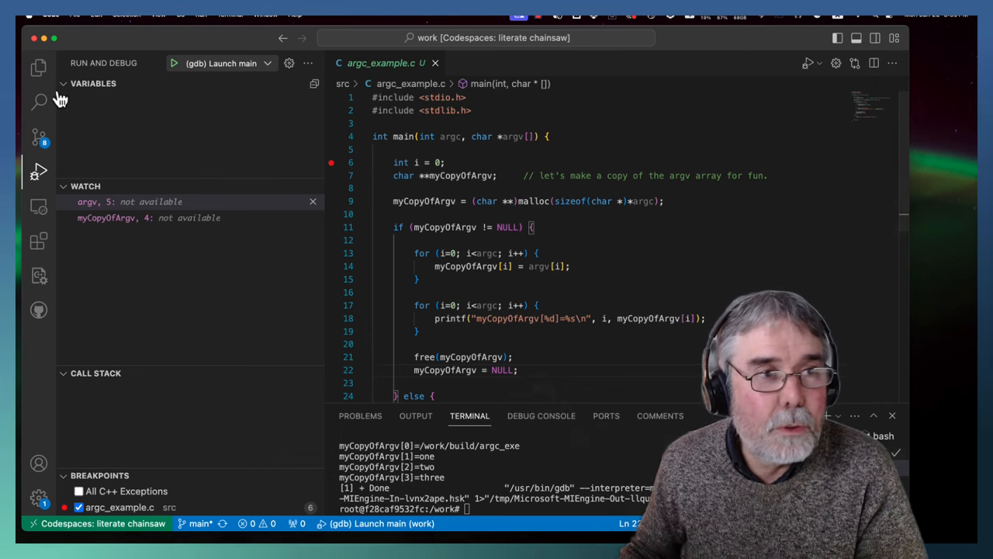
Show the workspace file list in the Explorer after the debug session ends.
click(39, 68)
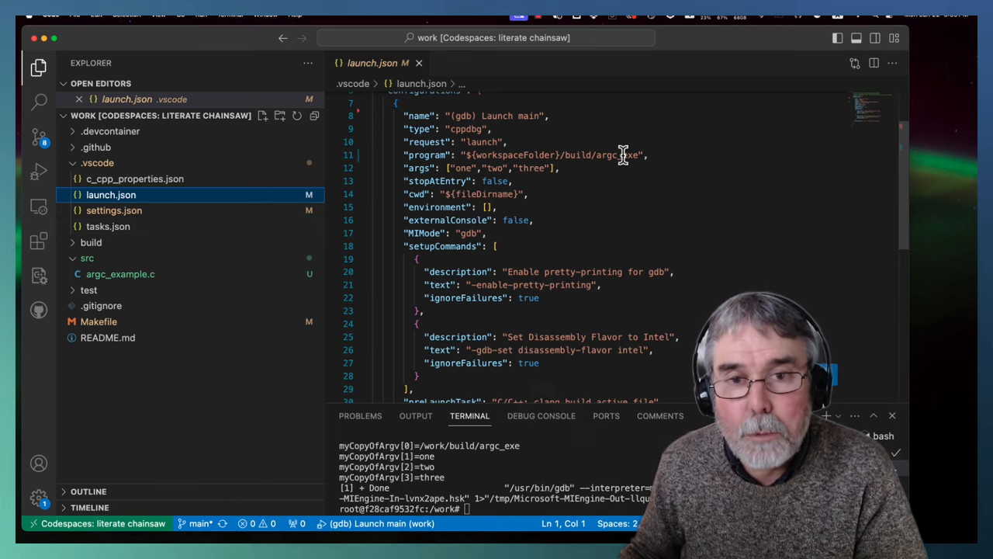
mouse_move(558, 225)
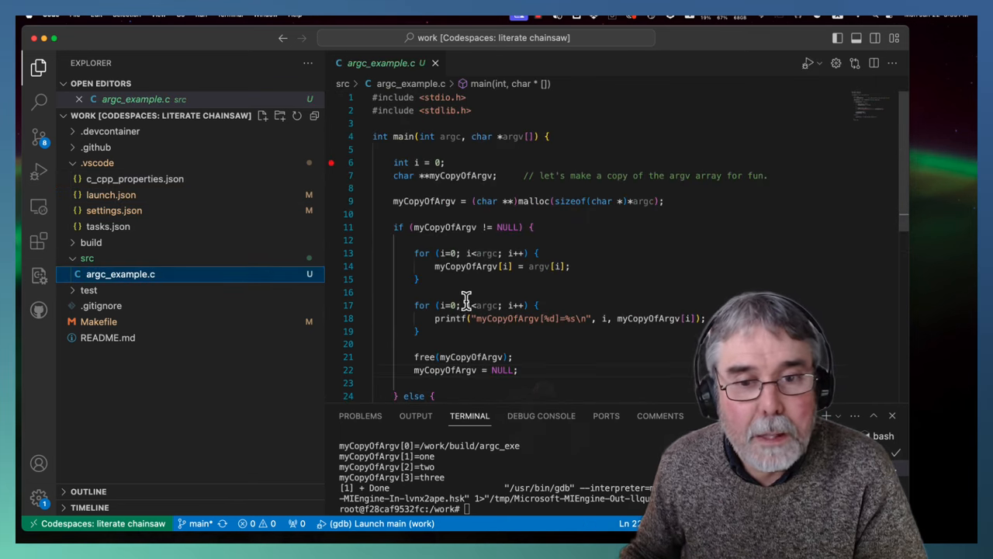
mouse_move(594, 258)
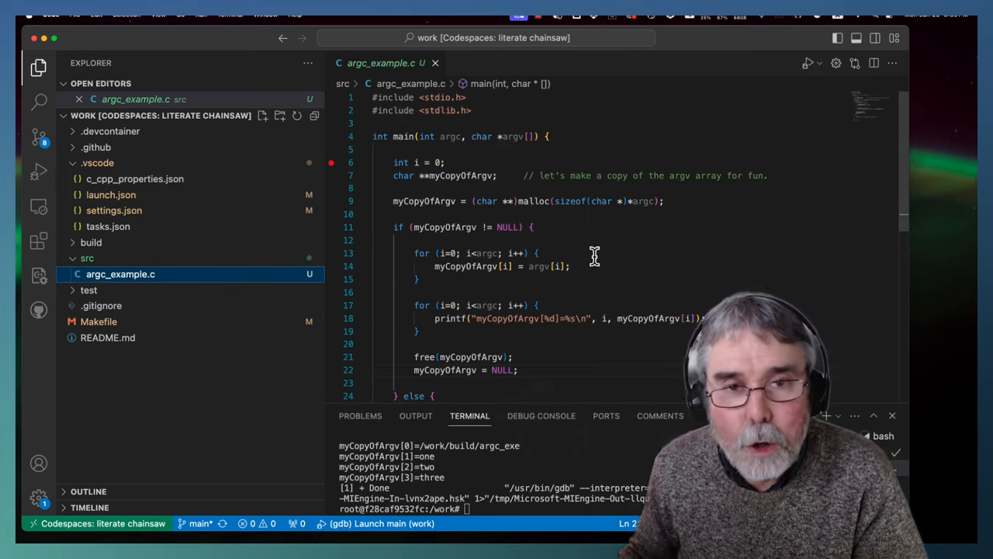